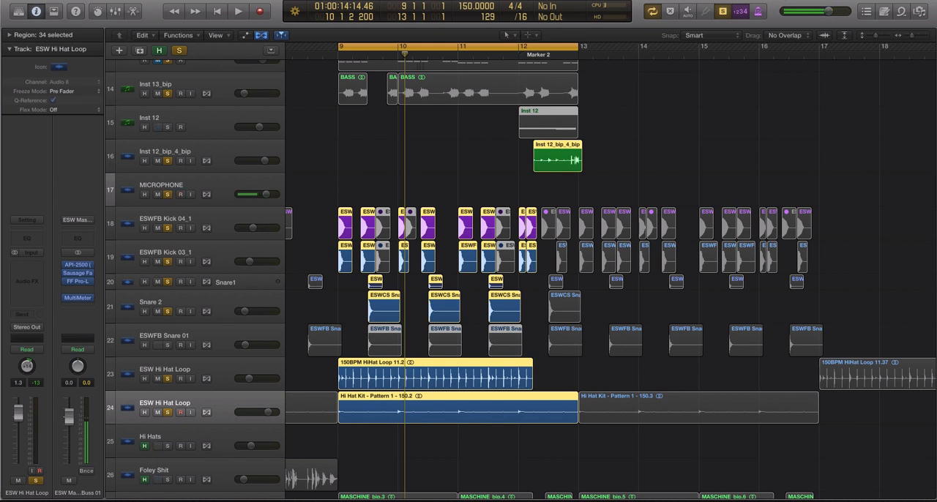
- Select the bounced Inst 12_bip_4_bip audio region just after bar 12 in the Tracks area
{"action": "left_click", "coordinate": [180, 194]}
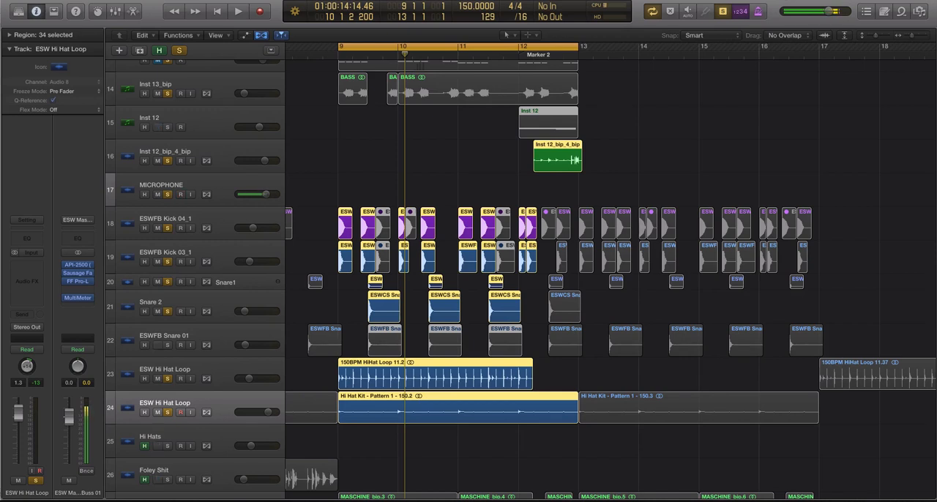
{"action": "left_click", "coordinate": [180, 193]}
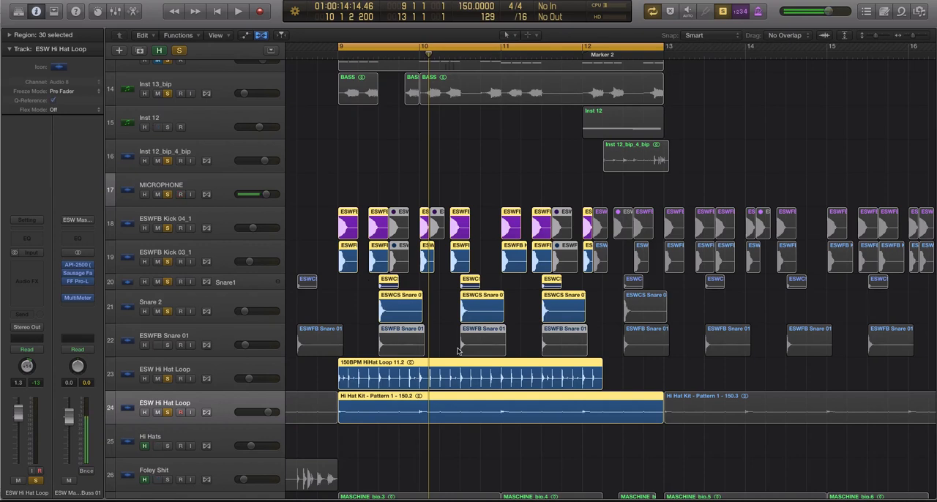
{"action": "left_click", "coordinate": [237, 12]}
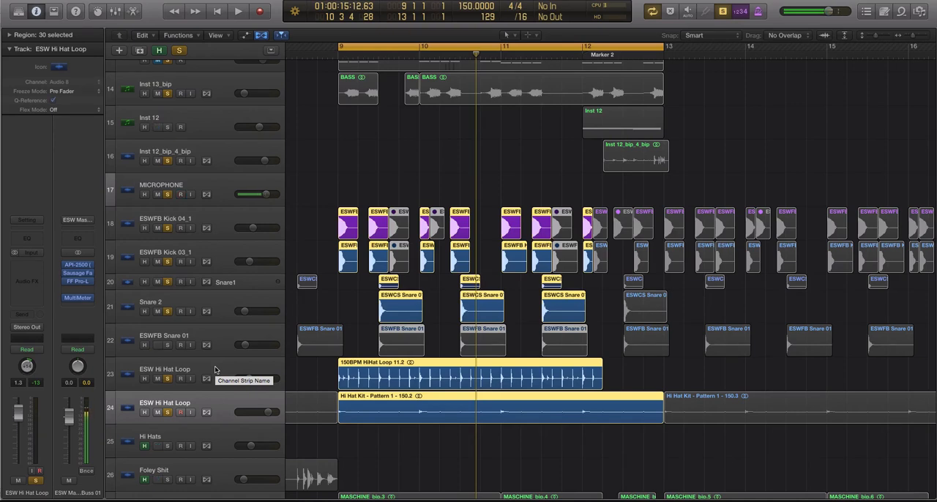
{"action": "left_click", "coordinate": [636, 155]}
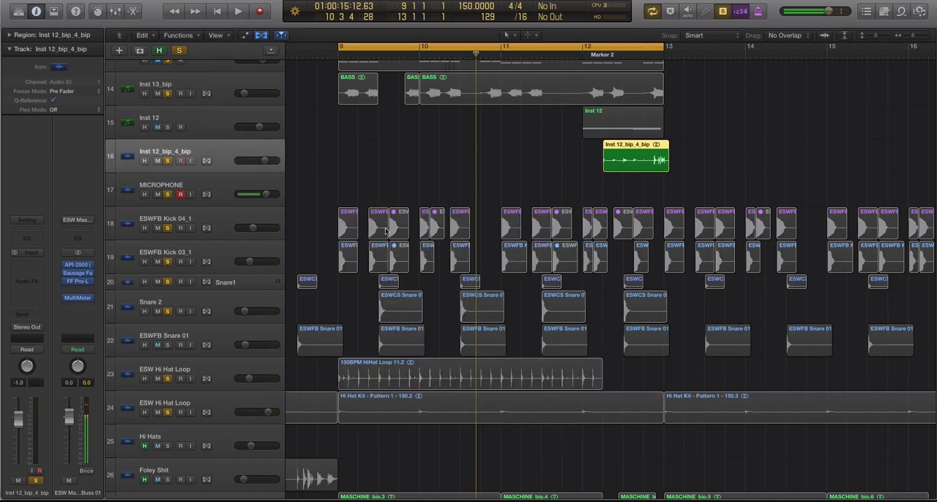
- Select the fill regions and zoom in on the Inst 12_bip_4_bip and kick regions around bar 12
{"action": "left_click_drag", "start_coordinate": [340, 166], "coordinate": [632, 427]}
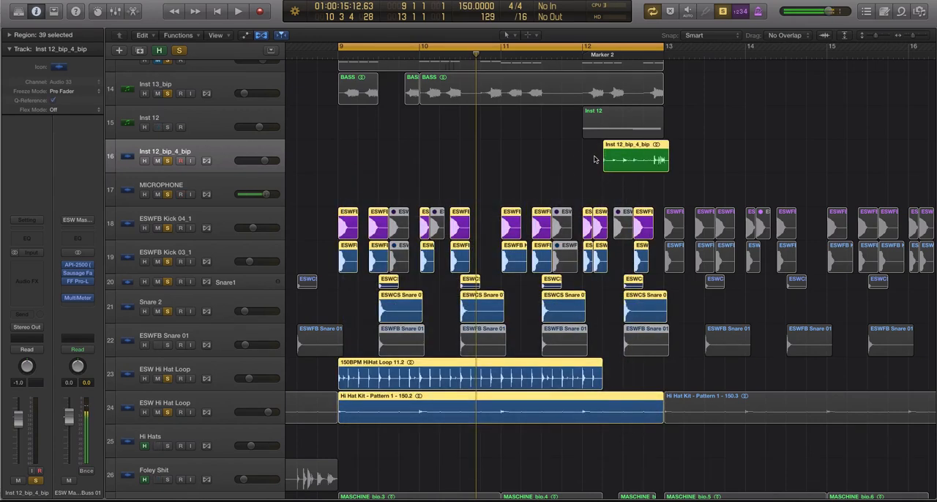
{"action": "left_click", "coordinate": [237, 12]}
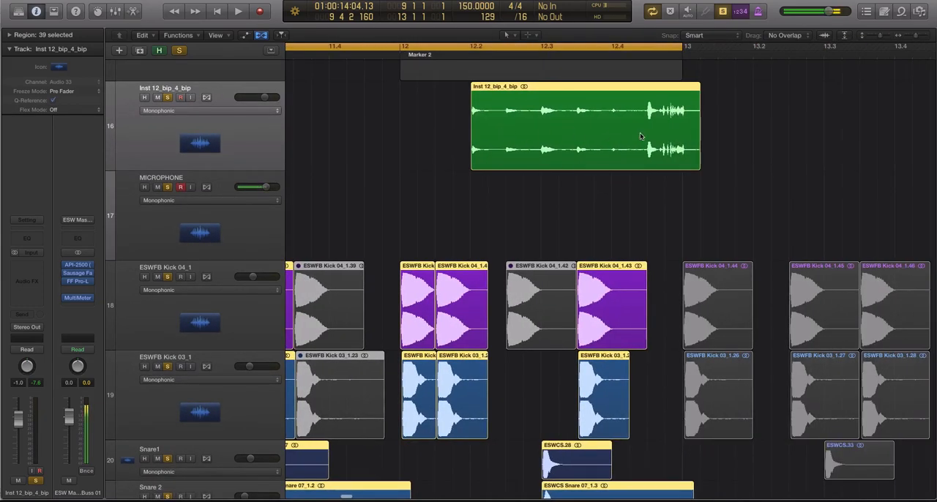
- Scroll down toward the Inst 12 track to reach its Maschine 2 instrument slot
{"action": "scroll", "scroll_direction": "down", "scroll_amount": 3}
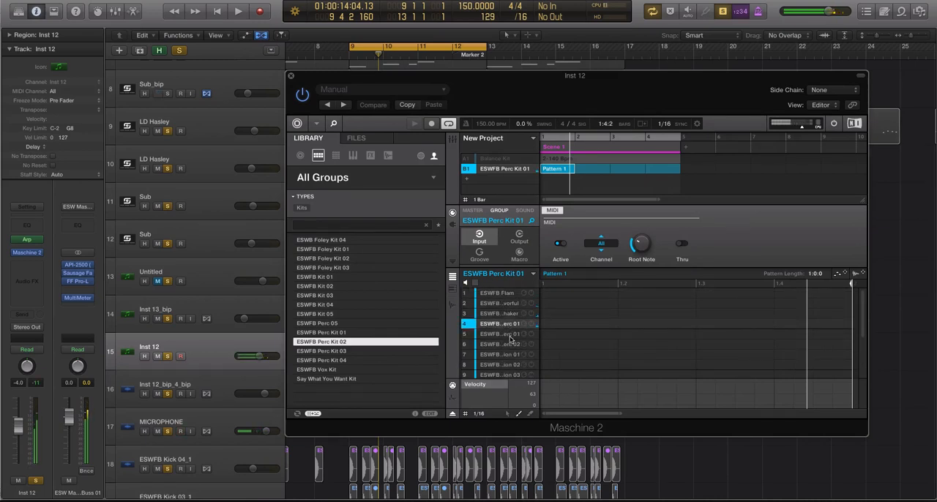
{"action": "scroll", "scroll_direction": "down", "scroll_amount": 3}
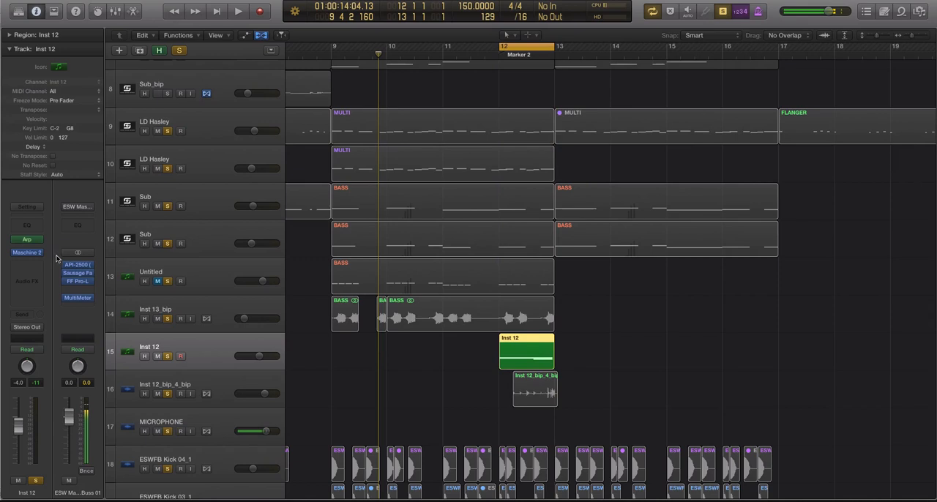
{"action": "mouse_move", "coordinate": [26, 240]}
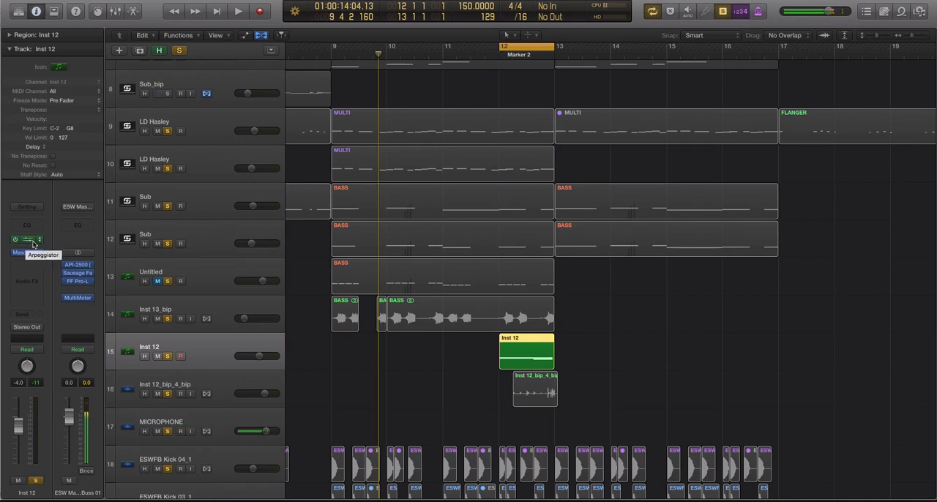
{"action": "left_click", "coordinate": [27, 240]}
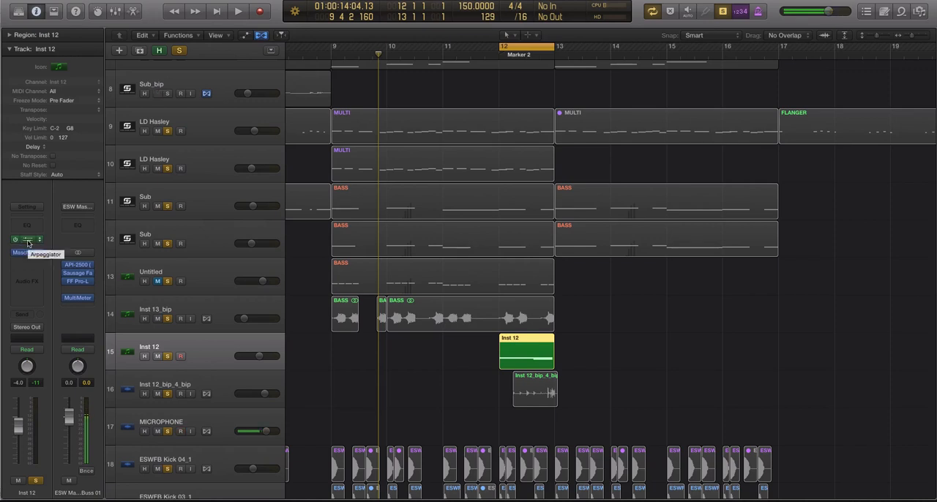
{"action": "left_click", "coordinate": [27, 252]}
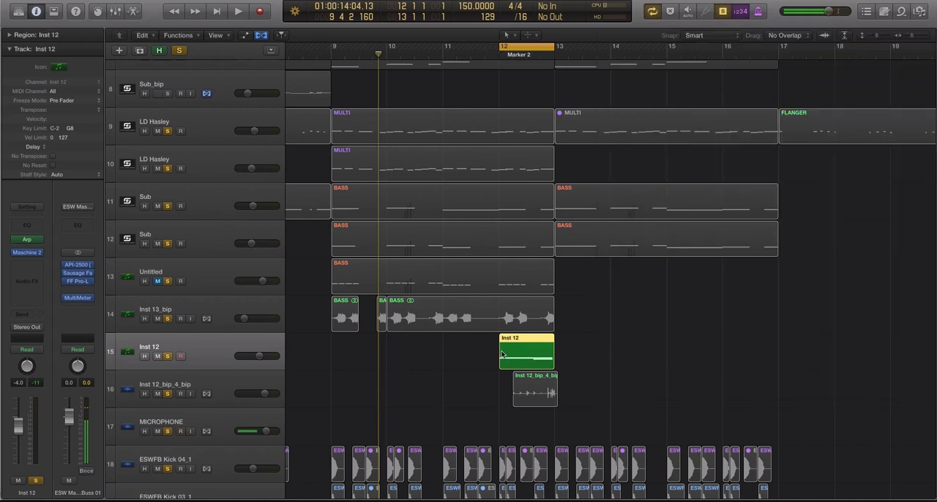
{"action": "double_click", "coordinate": [527, 351]}
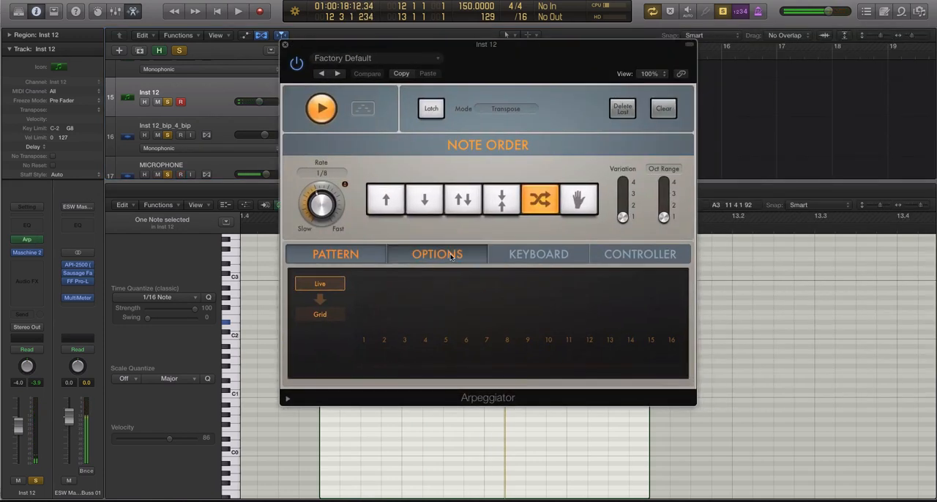
- Close the Arpeggiator settings window before bouncing the Inst 12 fill in place
{"action": "left_click", "coordinate": [437, 254]}
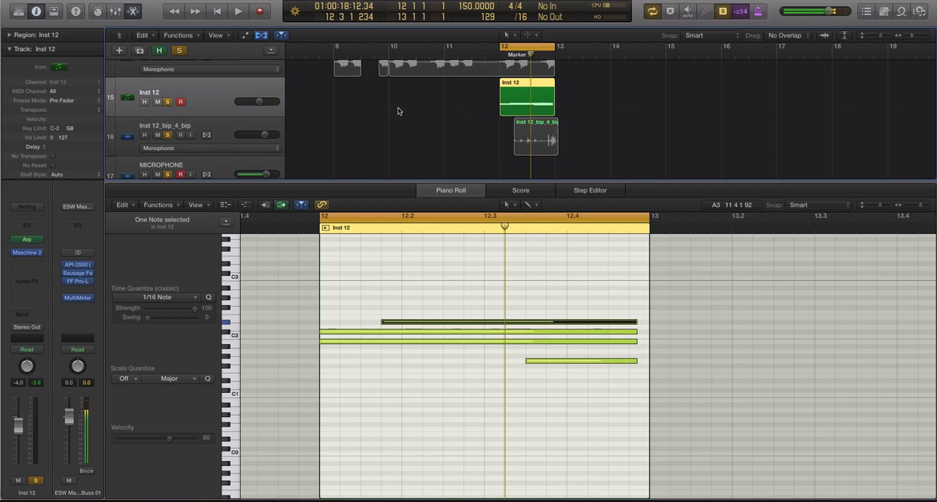
{"action": "mouse_move", "coordinate": [285, 94]}
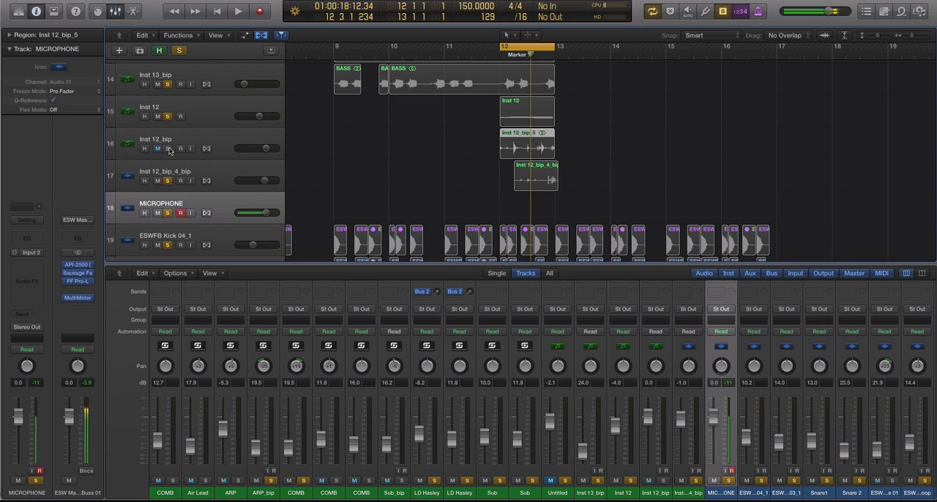
- Bounce the Inst 12 part again to create the Inst 12_bip_6 take stacked at bar 12
{"action": "left_click", "coordinate": [527, 146]}
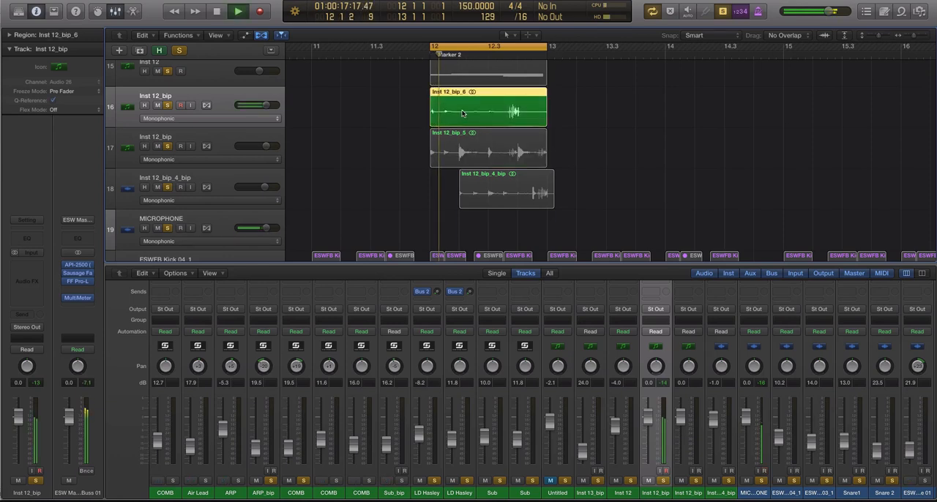
- Split the Inst 12_bip_6 region at bar 12 with the Scissors tool, leaving two pieces with a gap
{"action": "left_click", "coordinate": [472, 121]}
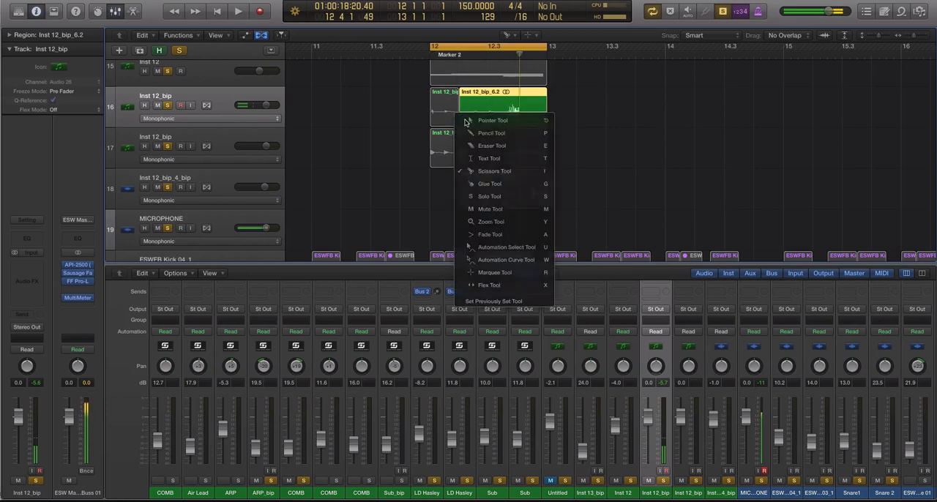
{"action": "left_click", "coordinate": [492, 121]}
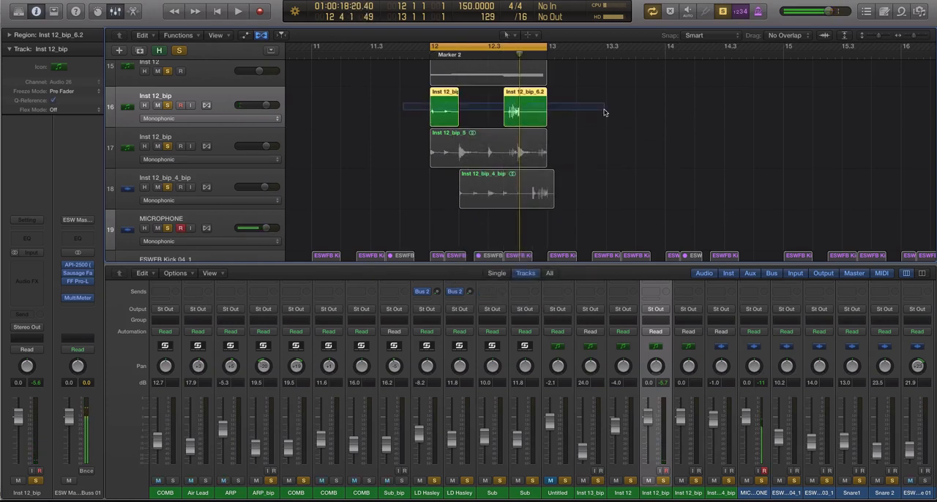
{"action": "left_click", "coordinate": [237, 12]}
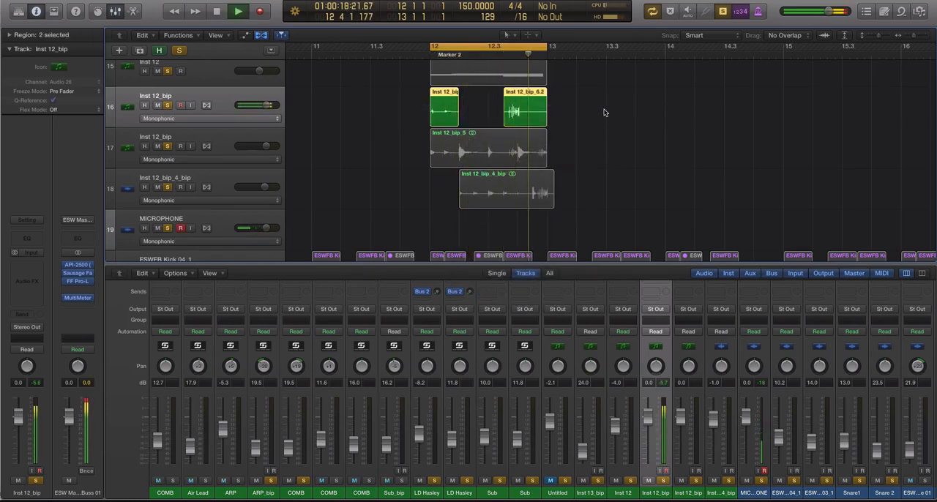